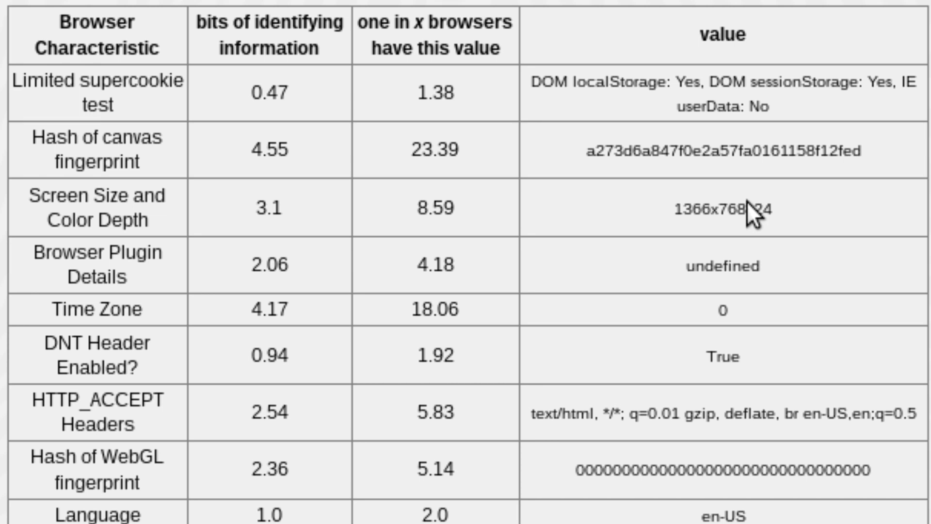
scroll("down", 3)
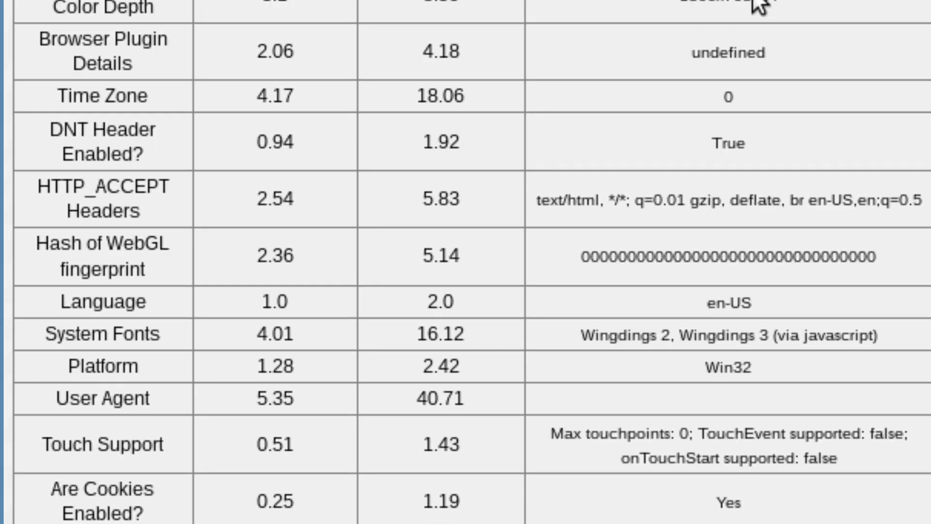